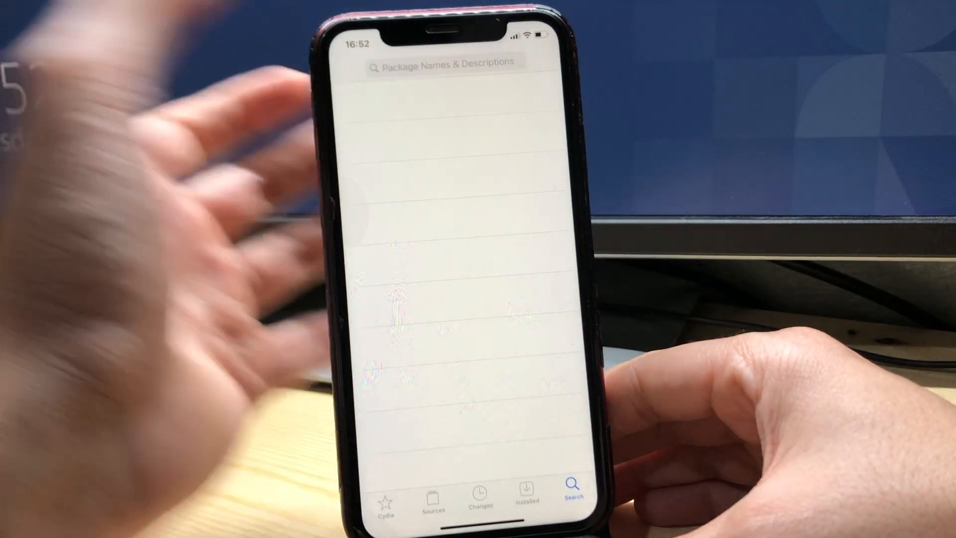
Search 'filza' to confirm Filza File Manager 64-bit is installed, then search 'emoji'
text(filza)
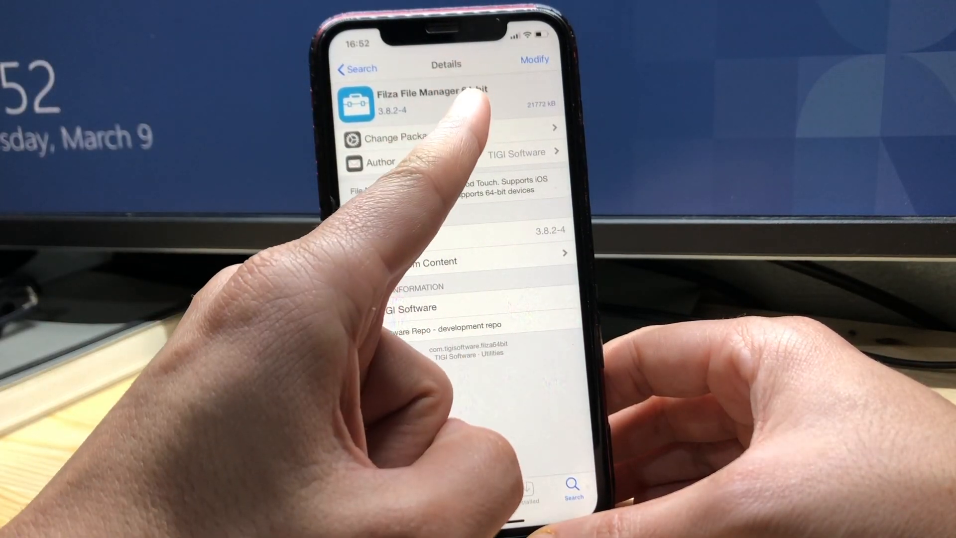
click(357, 68)
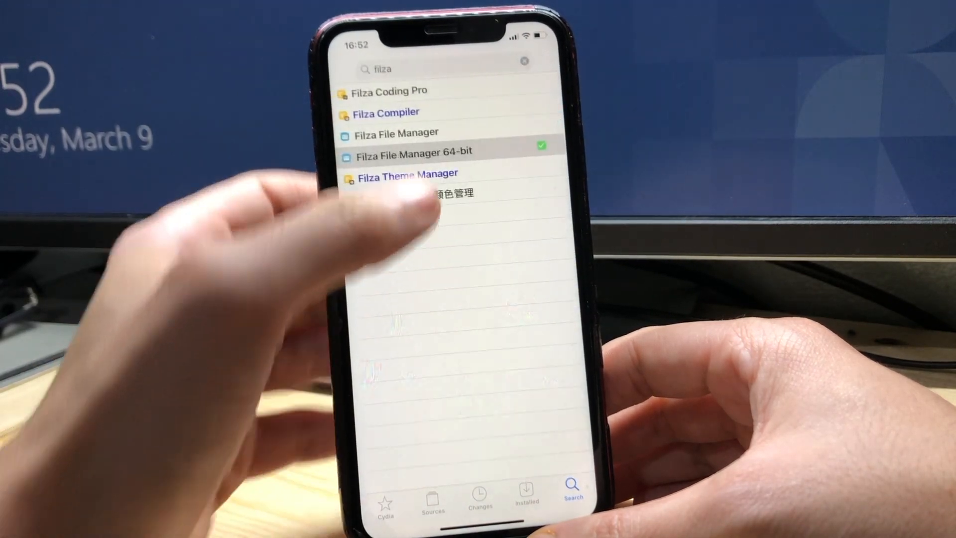
text(emojipo)
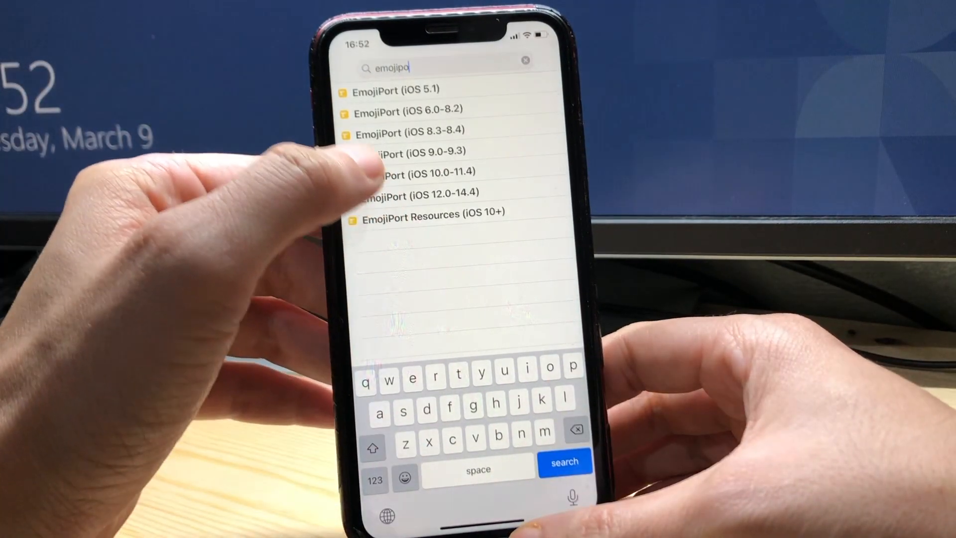
Queue EmojiPort (iOS 12.0–14.4) with its dependencies and keep queuing
click(430, 192)
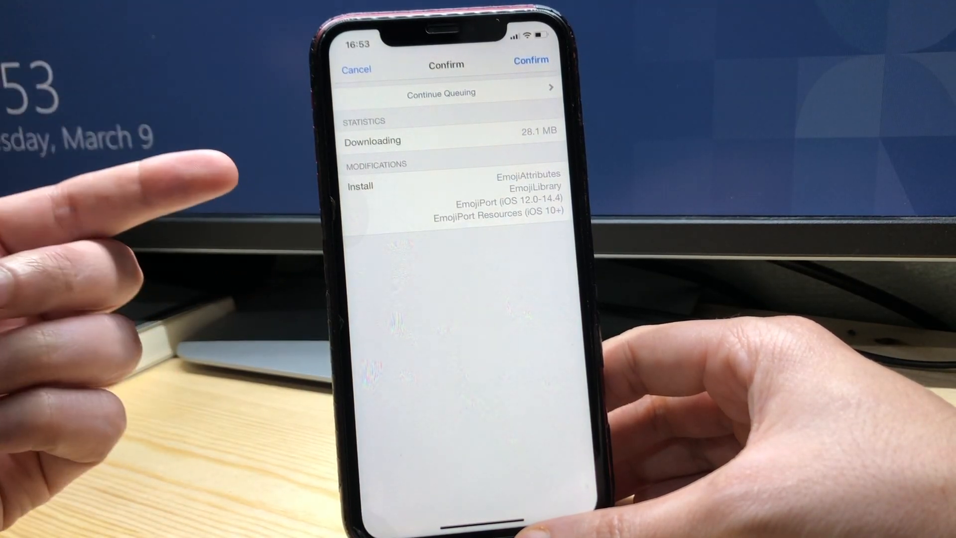
click(529, 60)
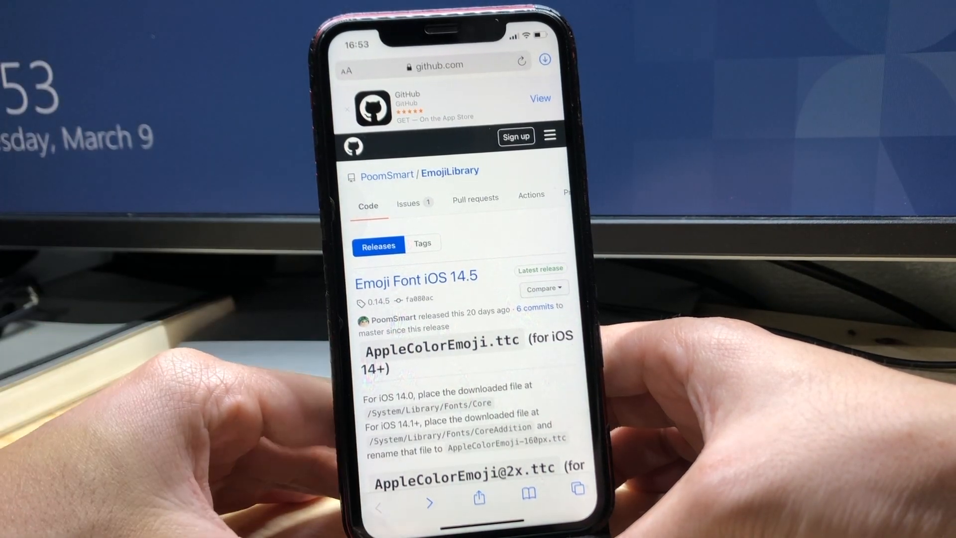
Scroll through the Emoji Font iOS 14.5 release notes and instructions
scroll(down, 3)
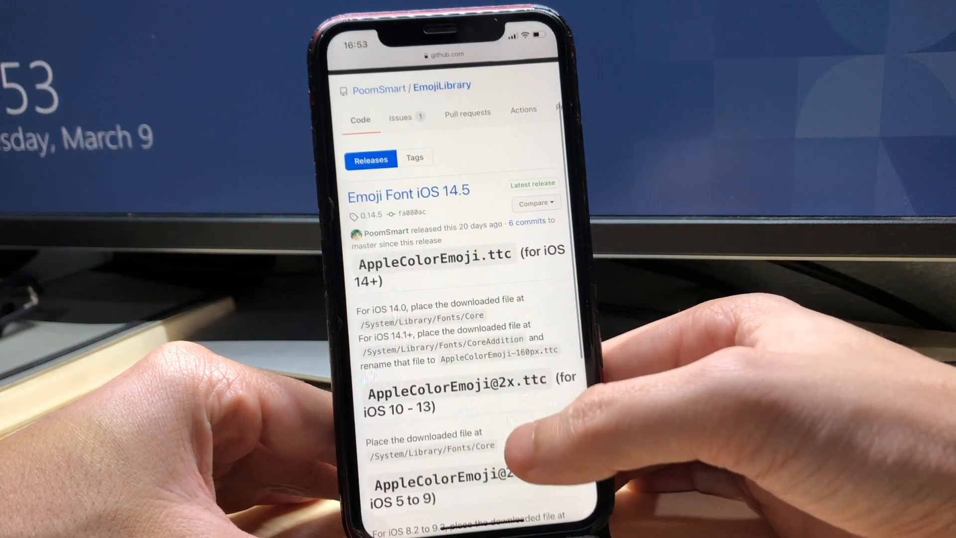
scroll(down, 3)
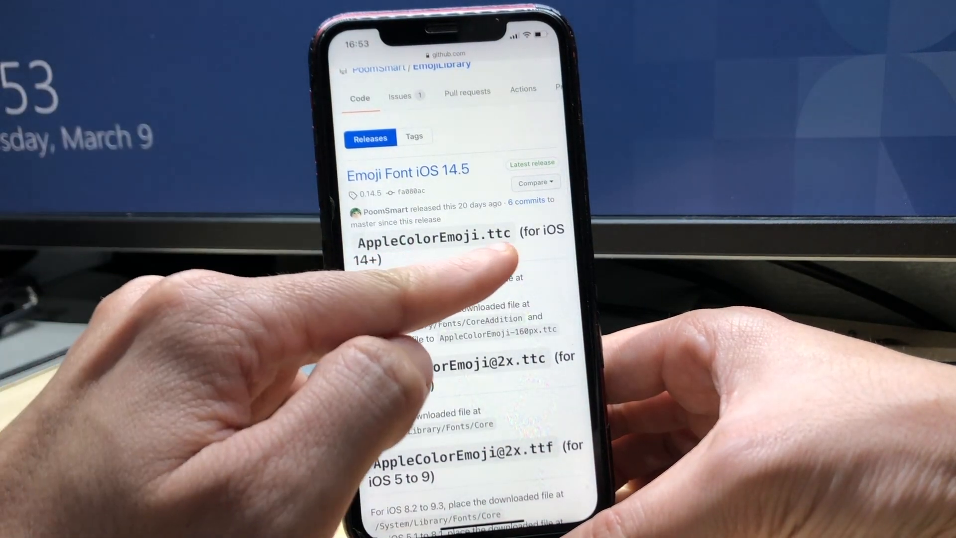
scroll(down, 3)
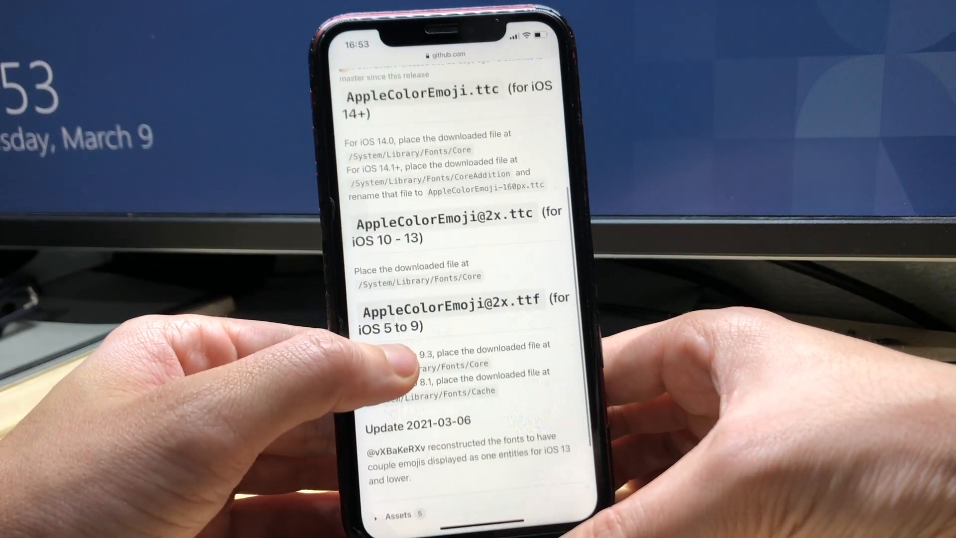
scroll(down, 3)
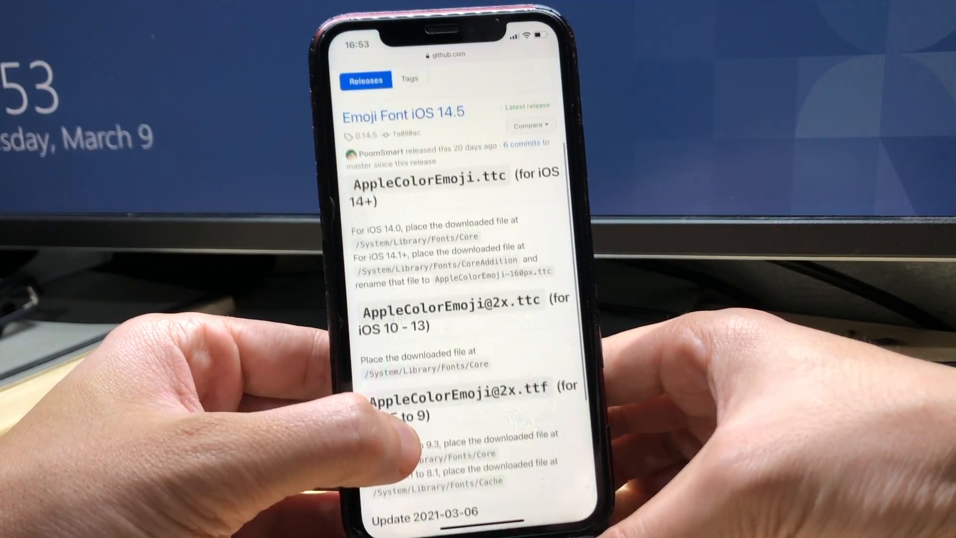
scroll(down, 3)
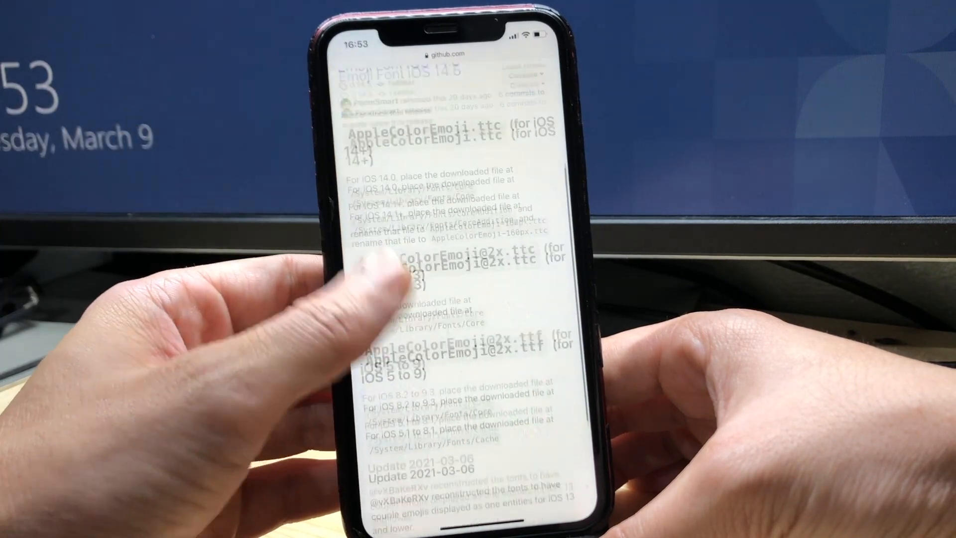
scroll(down, 3)
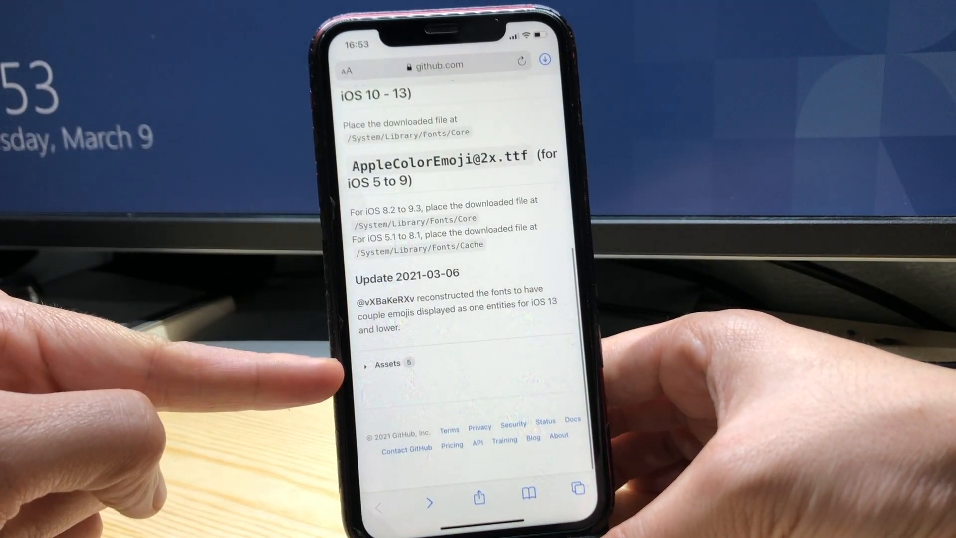
Expand the release Assets and open the downloaded AppleColorEmoji.ttc font
click(387, 363)
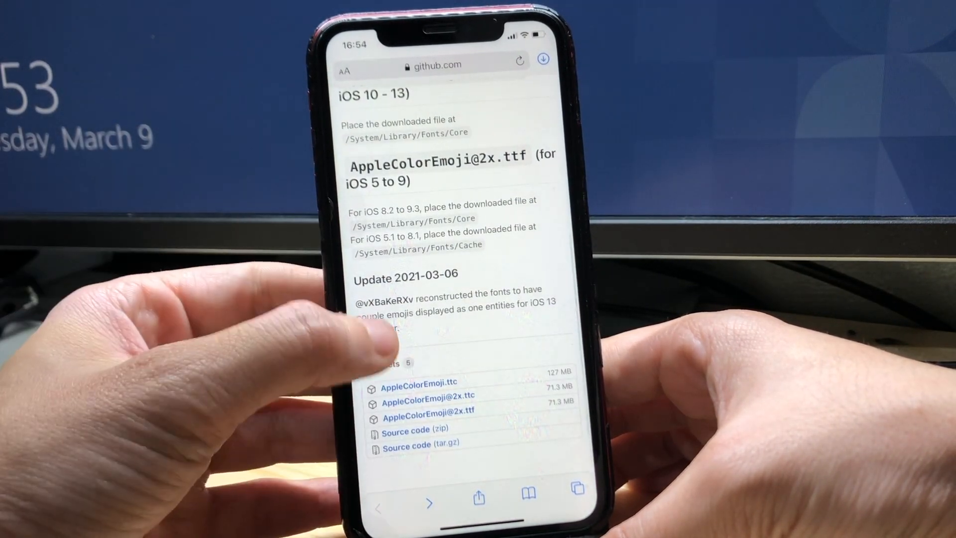
scroll(down, 3)
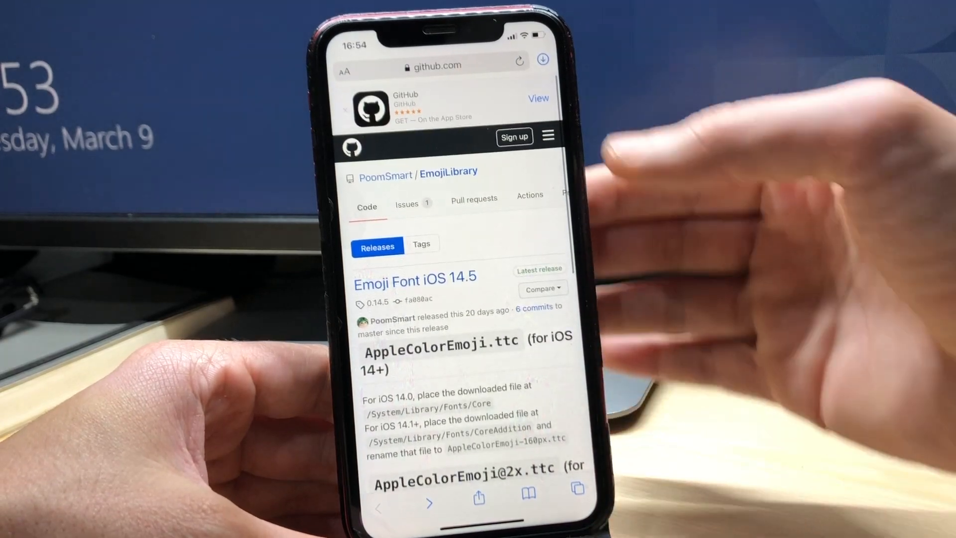
click(543, 59)
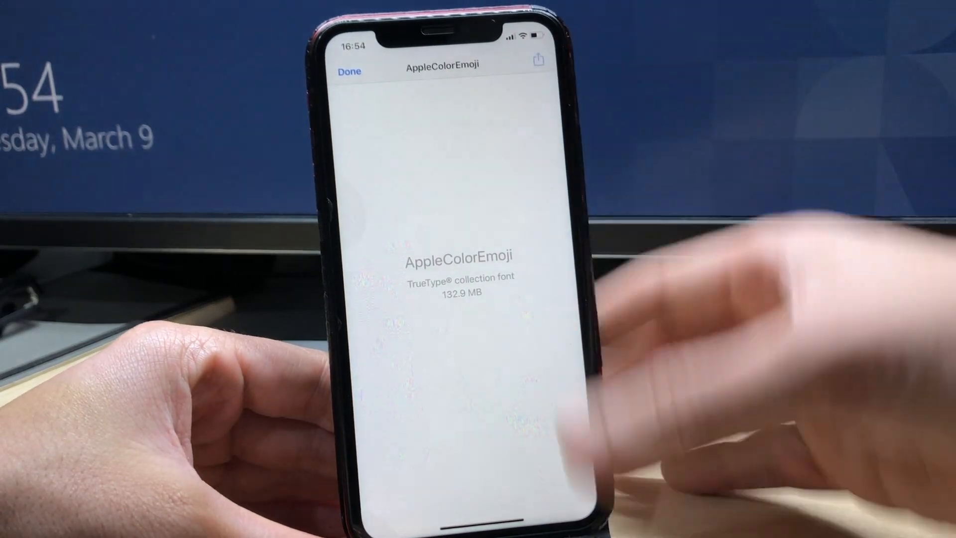
Share the 132.9 MB AppleColorEmoji.ttc preview to Filza
click(538, 60)
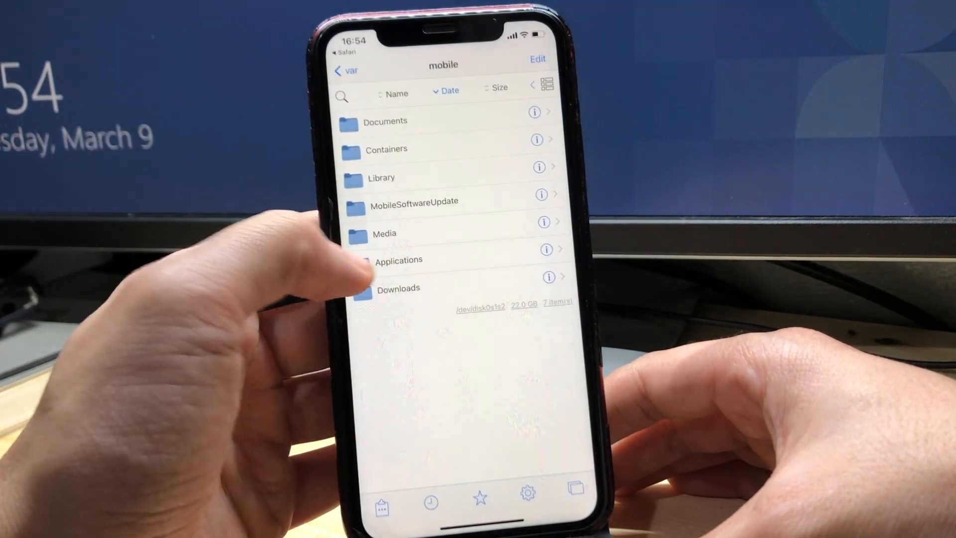
Navigate from root into System > Library and scroll to the Fonts folder
click(345, 70)
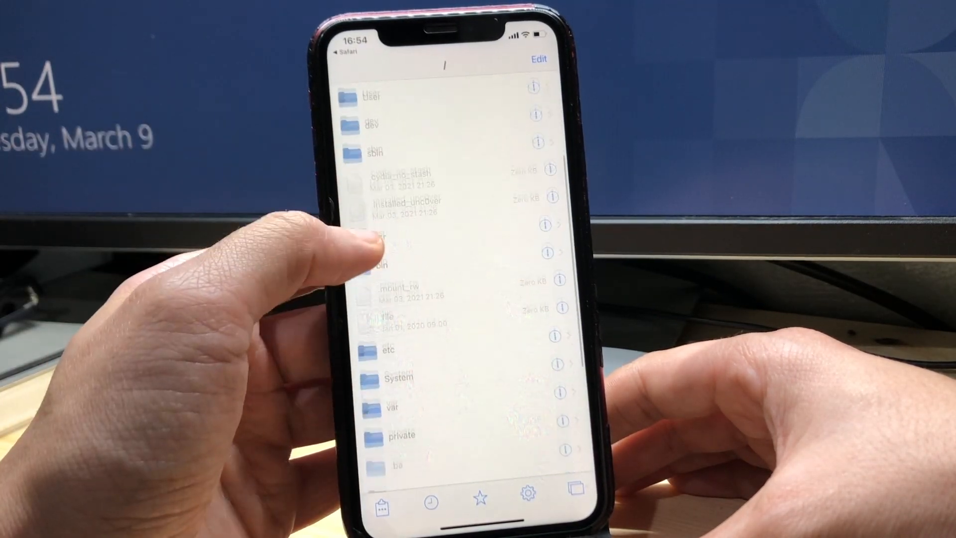
click(398, 377)
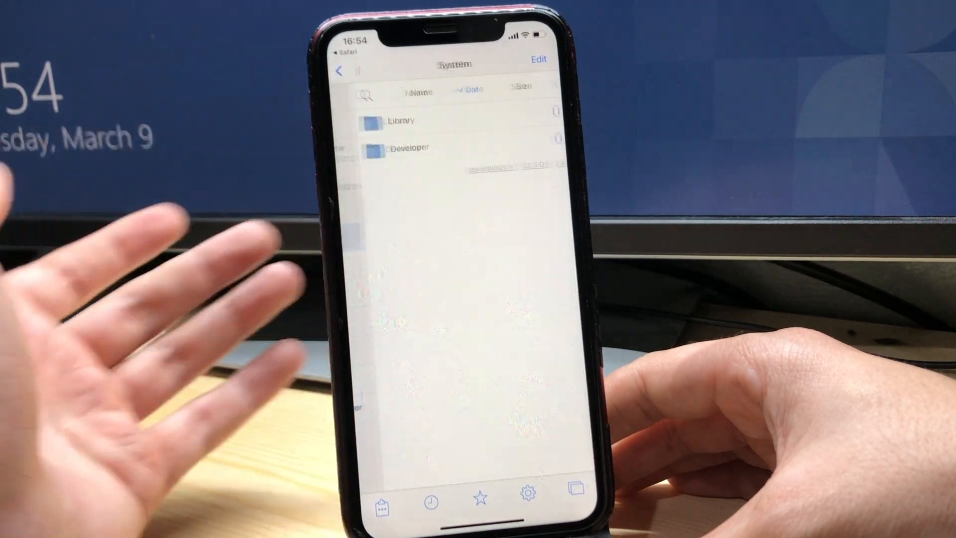
click(401, 121)
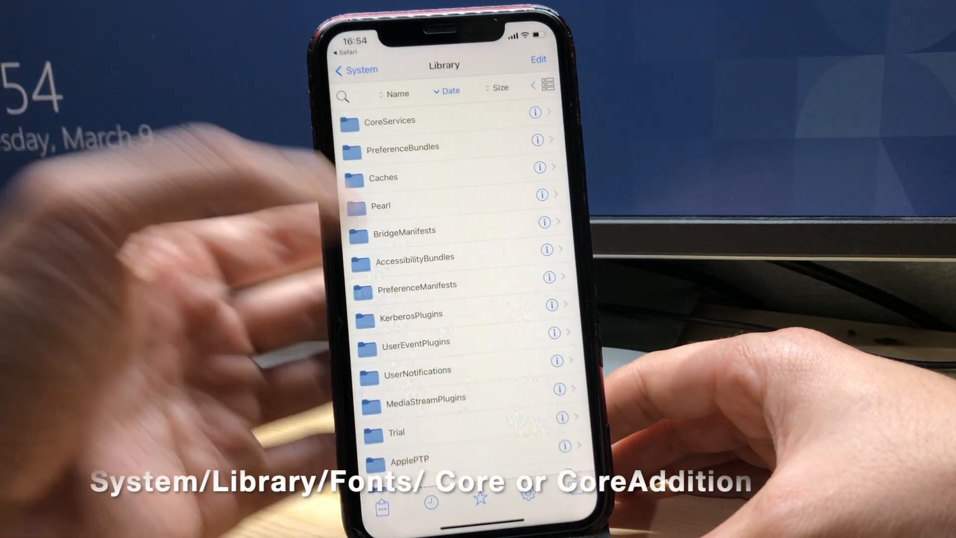
scroll(down, 3)
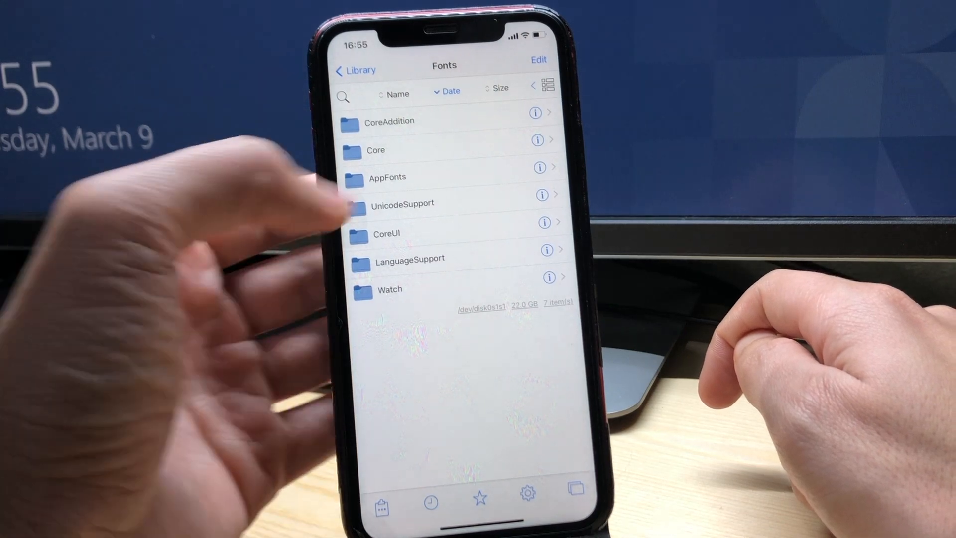
Paste AppleColorEmoji.ttc into Fonts/CoreAddition and start a folder search
click(388, 121)
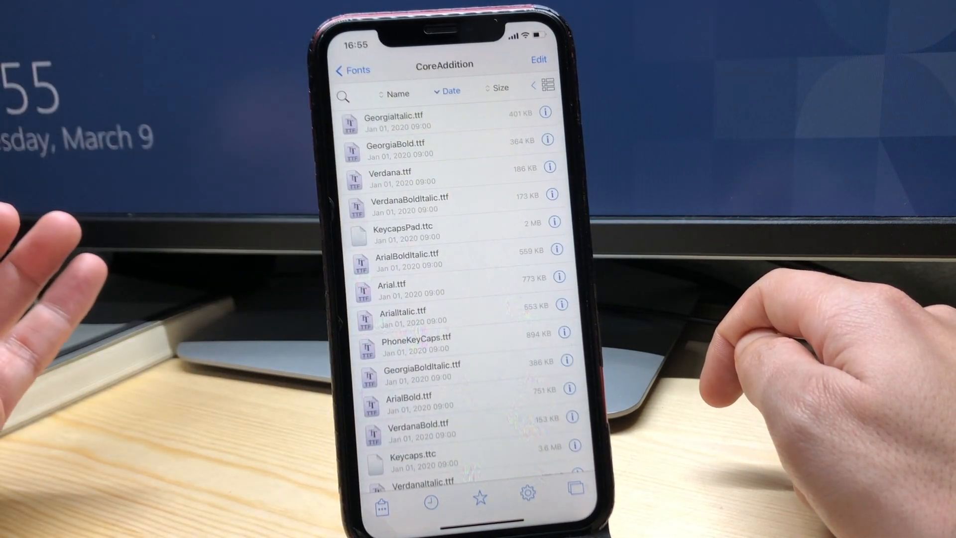
click(383, 488)
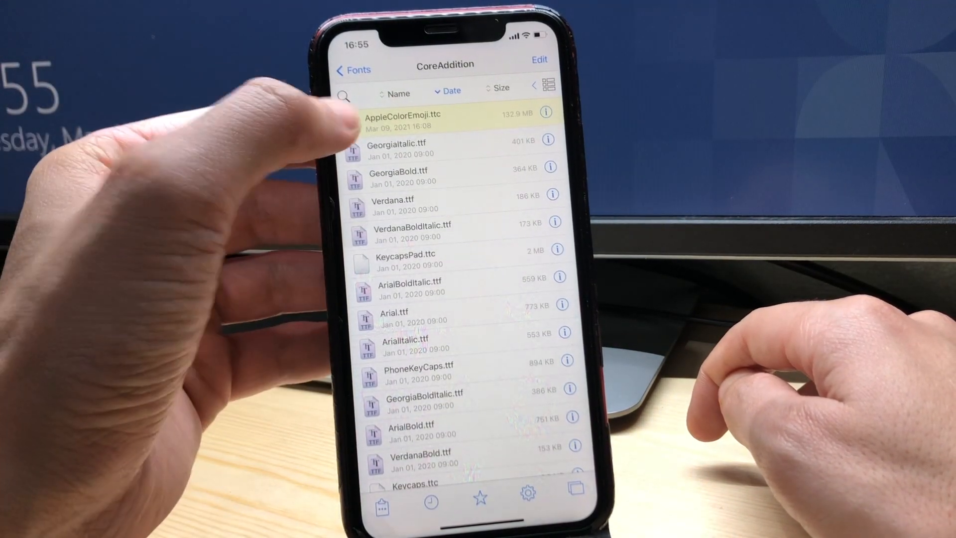
click(346, 95)
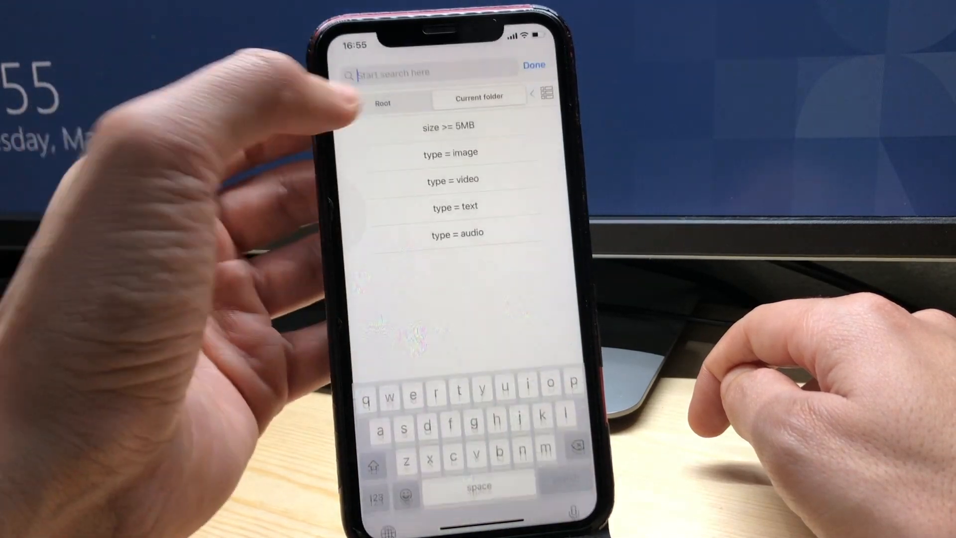
Search 'apple' and delete the old AppleColorEmoji-160px.ttc from CoreAddition
text(apple)
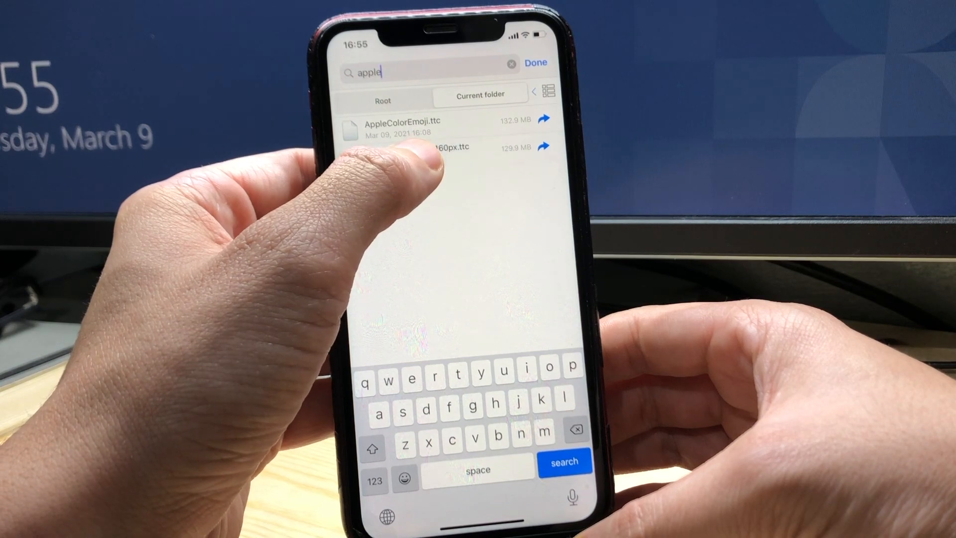
click(454, 147)
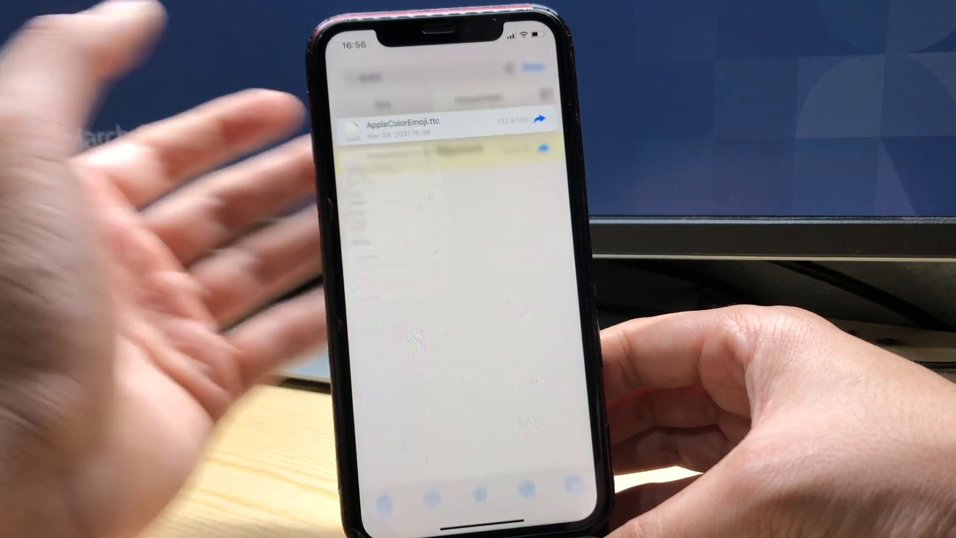
click(403, 120)
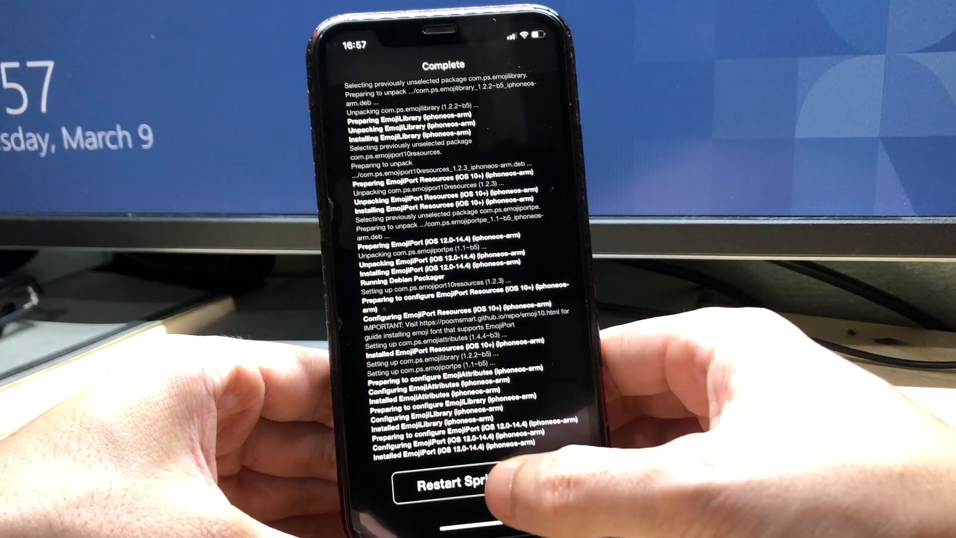
Restart SpringBoard from Cydia's Complete screen
click(444, 499)
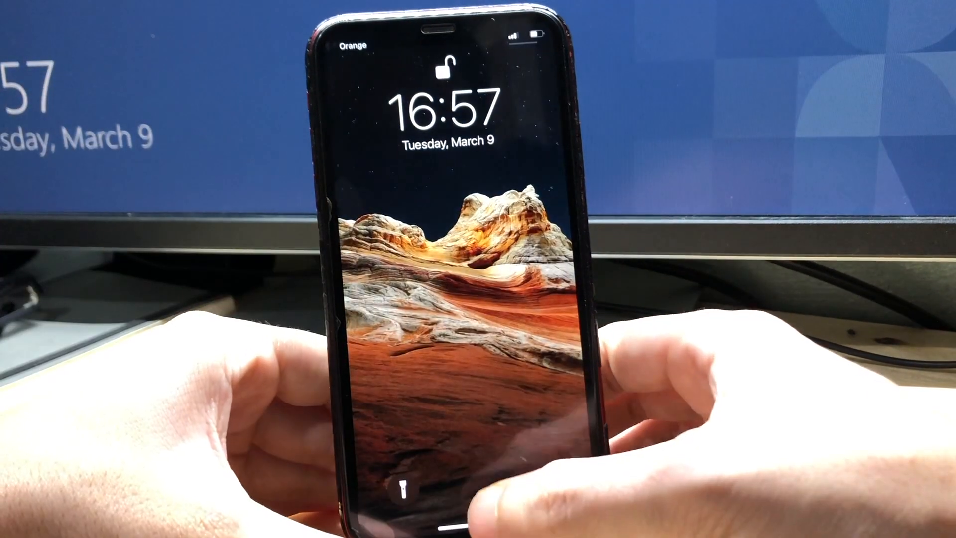